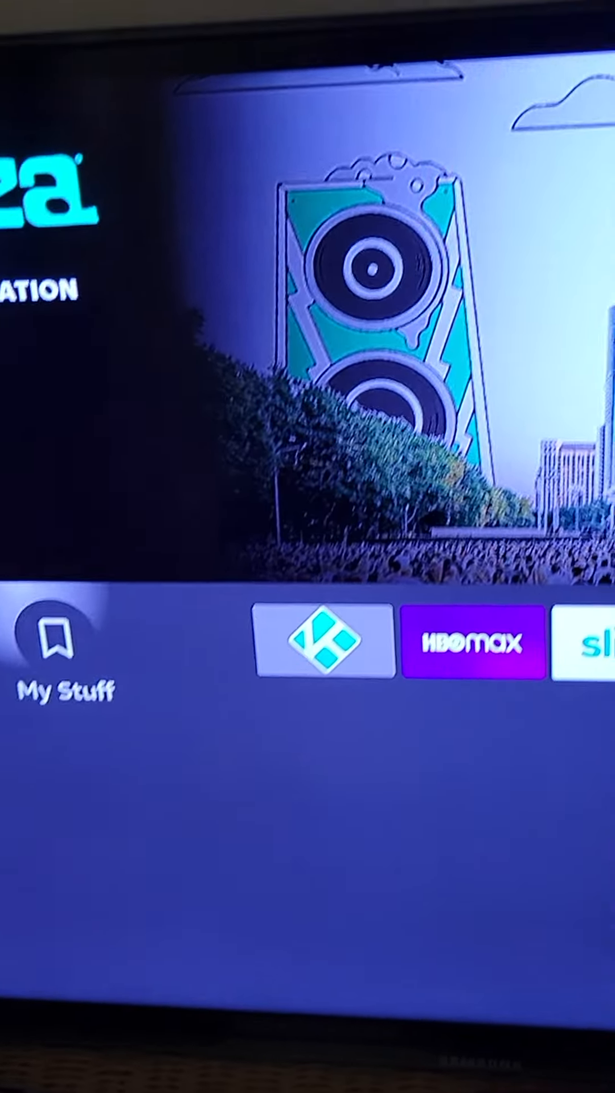
Launch the Film Plus app from the Fire TV apps list, reaching its 2022 movie grid.
scroll("right", 3)
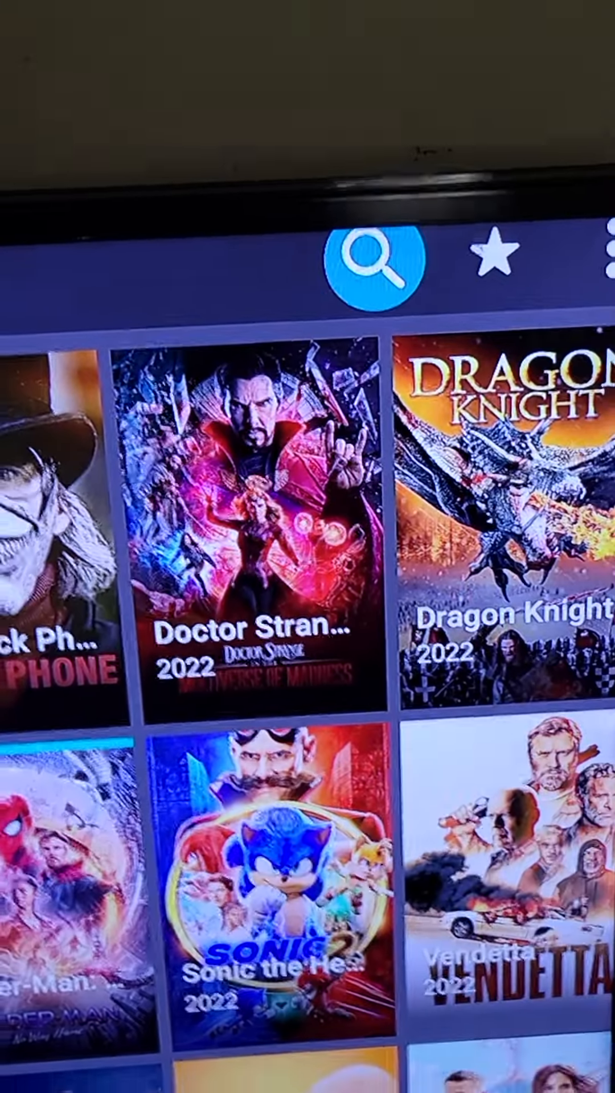
Browse the Film Plus 2022 catalog down past Doctor Strange to Minions, Top Gun and Shut In.
left_click(371, 266)
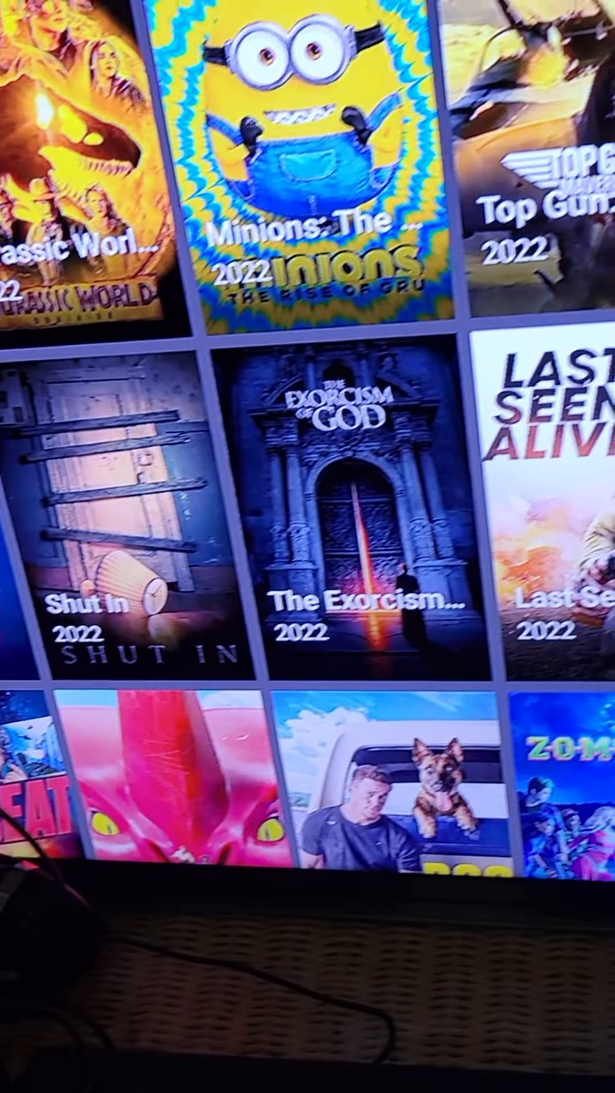
Return to the Fire TV apps grid and launch Sling TV from its tile.
scroll("right", 3)
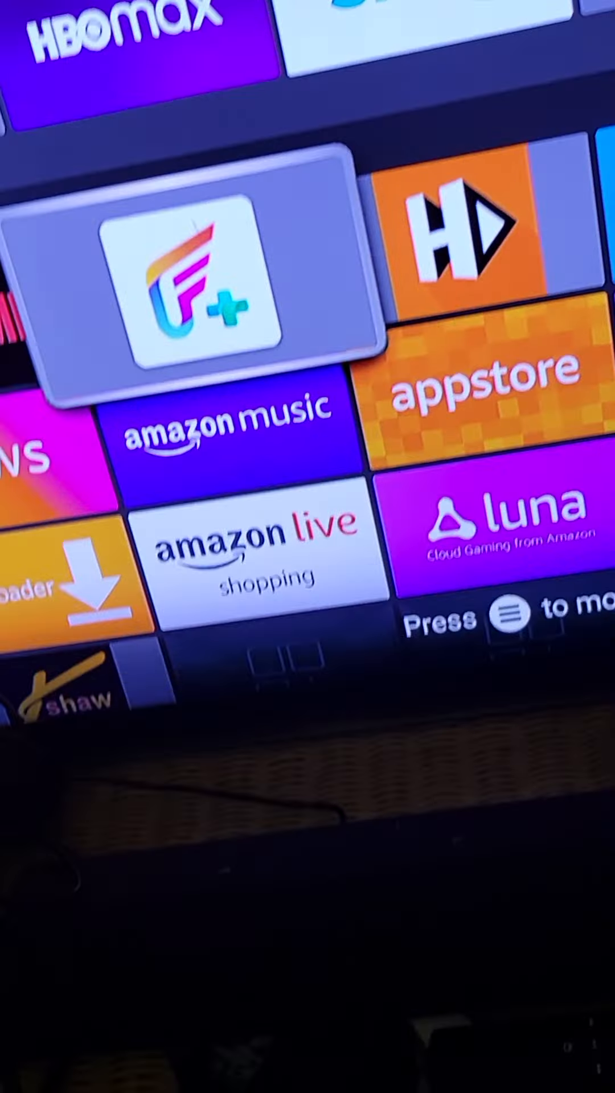
scroll("right", 3)
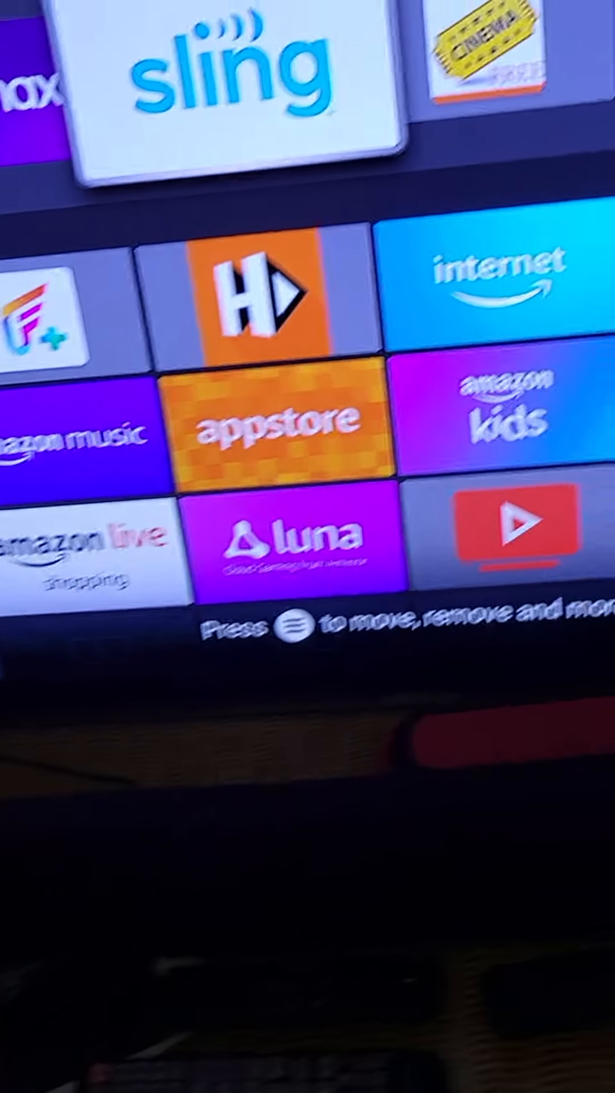
left_click(234, 76)
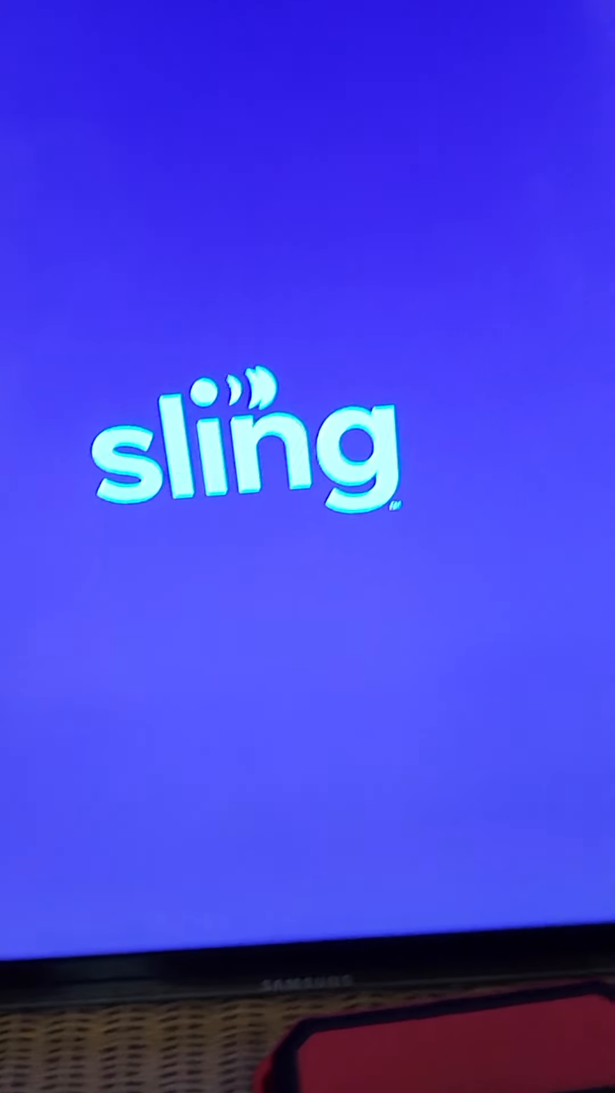